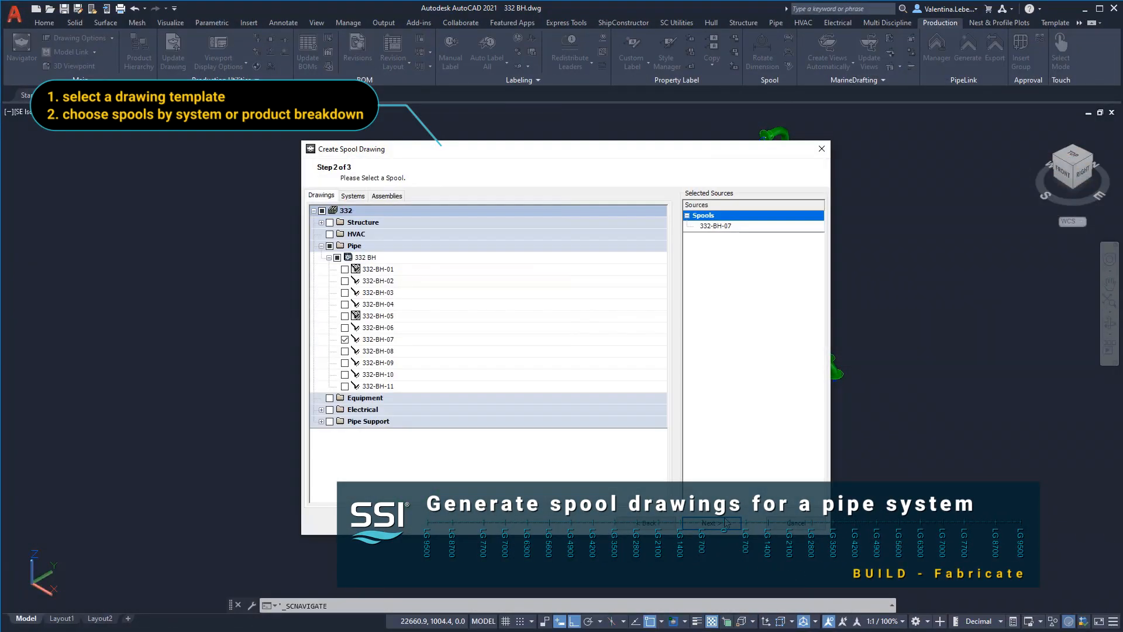
- Select spools 332-BH-07 through 332-BH-11 and advance to the PIPE SPOOL settings style
click(352, 195)
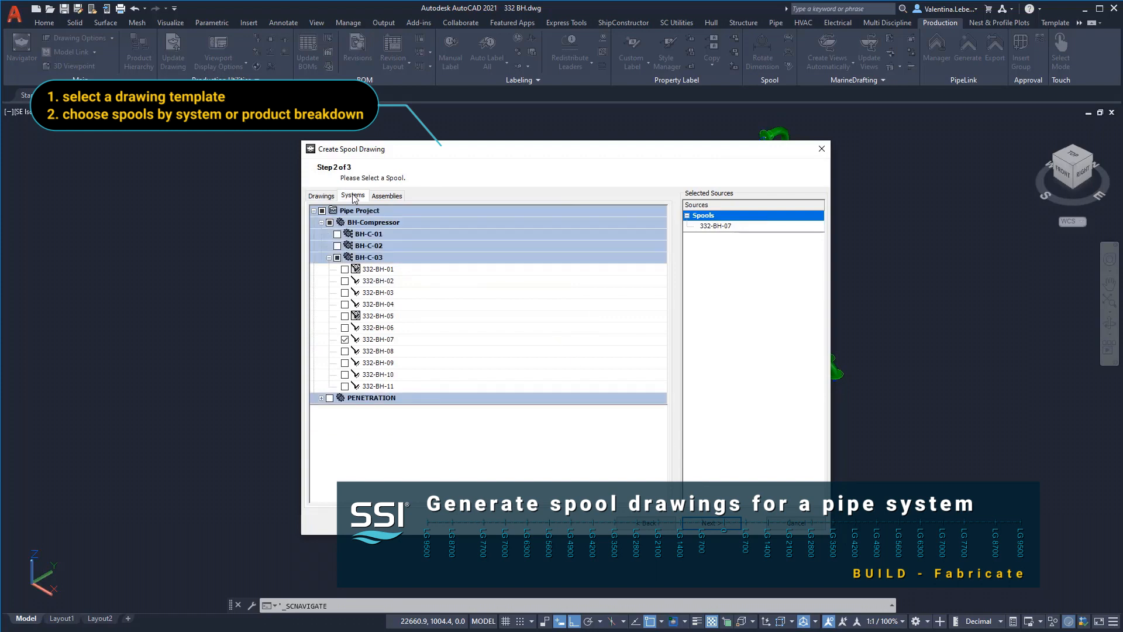
click(386, 195)
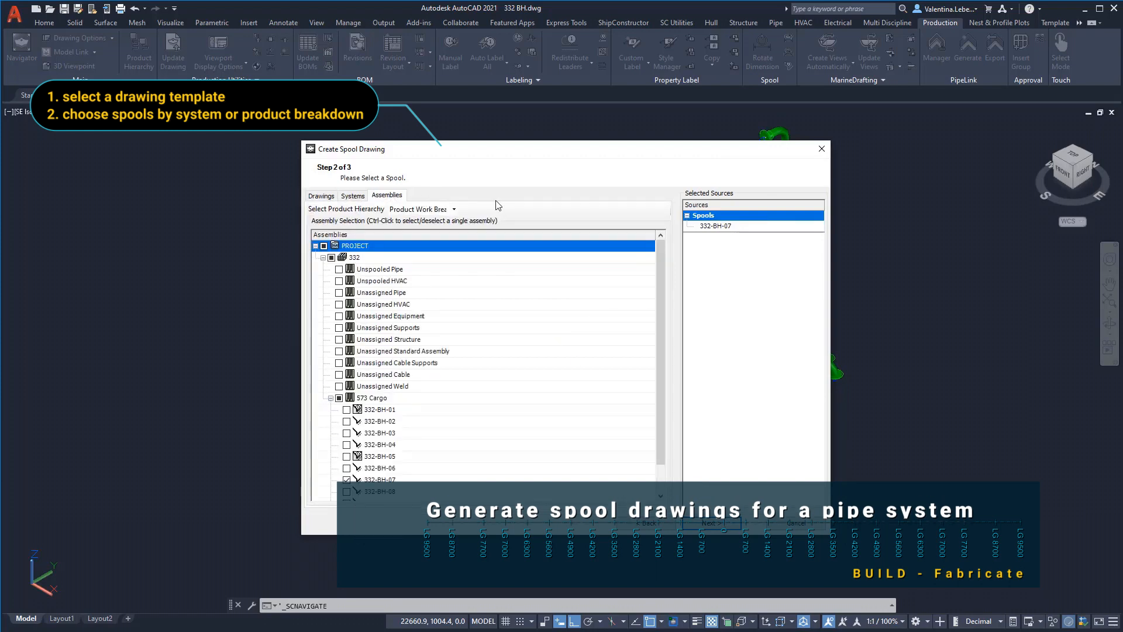
scroll(down, 3)
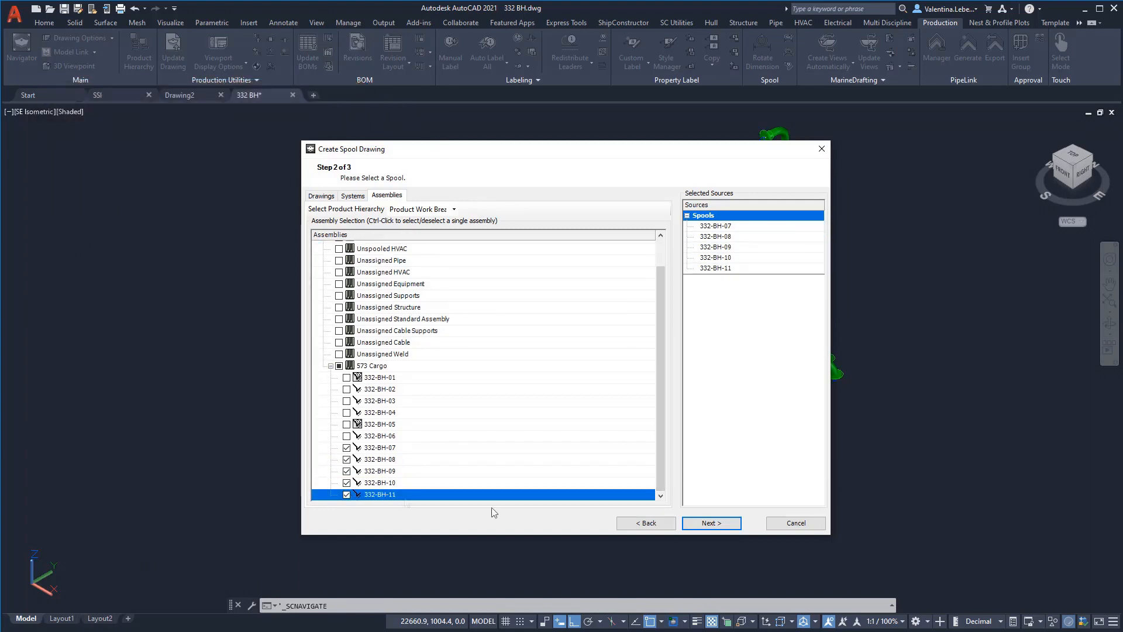
click(711, 522)
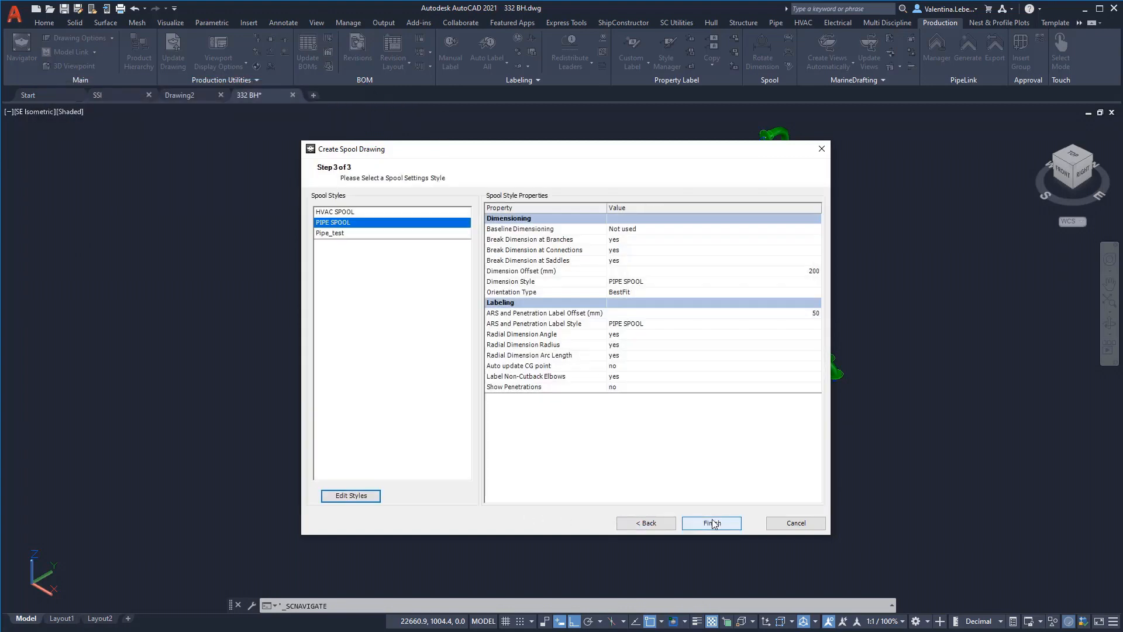
- Create the PIPE SPOOL spool drawings and define a Bending table
click(712, 523)
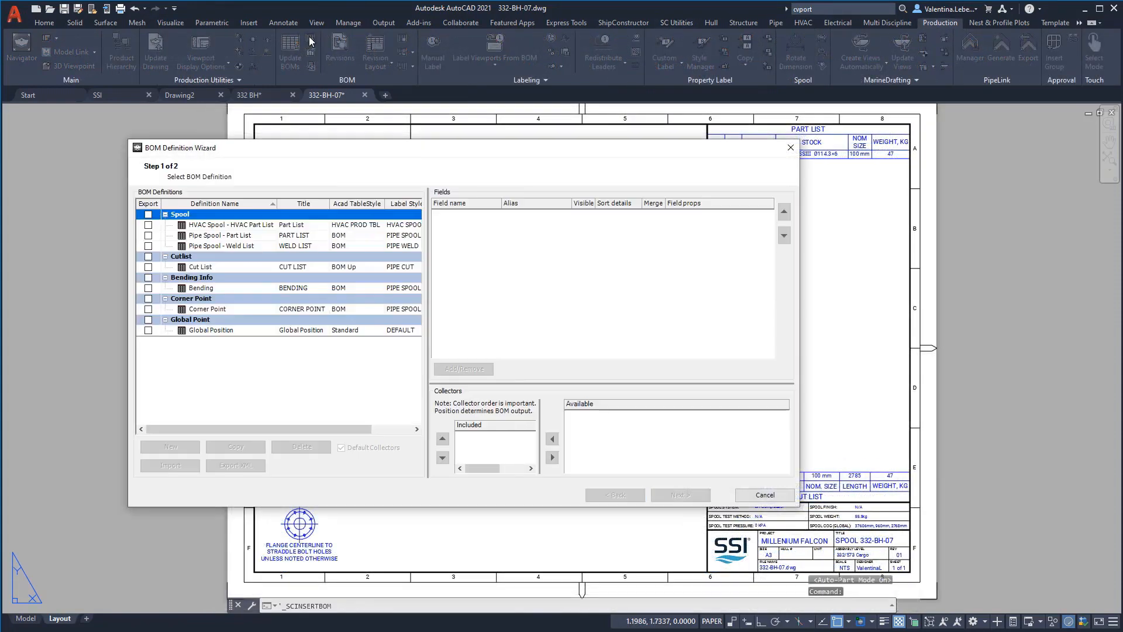
click(201, 287)
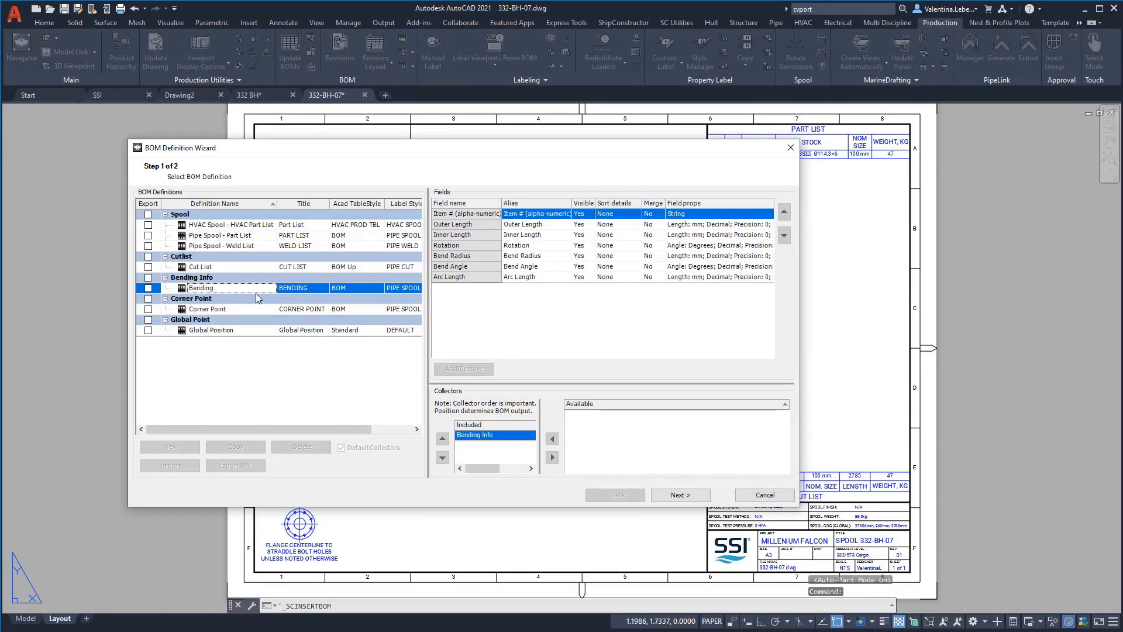
click(679, 495)
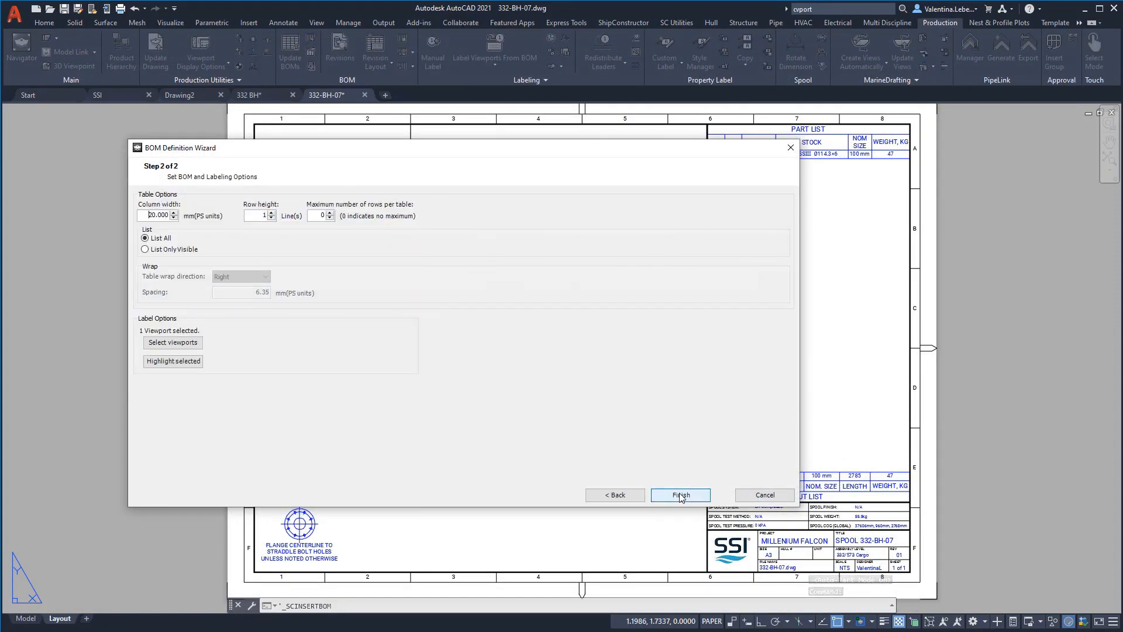
click(679, 495)
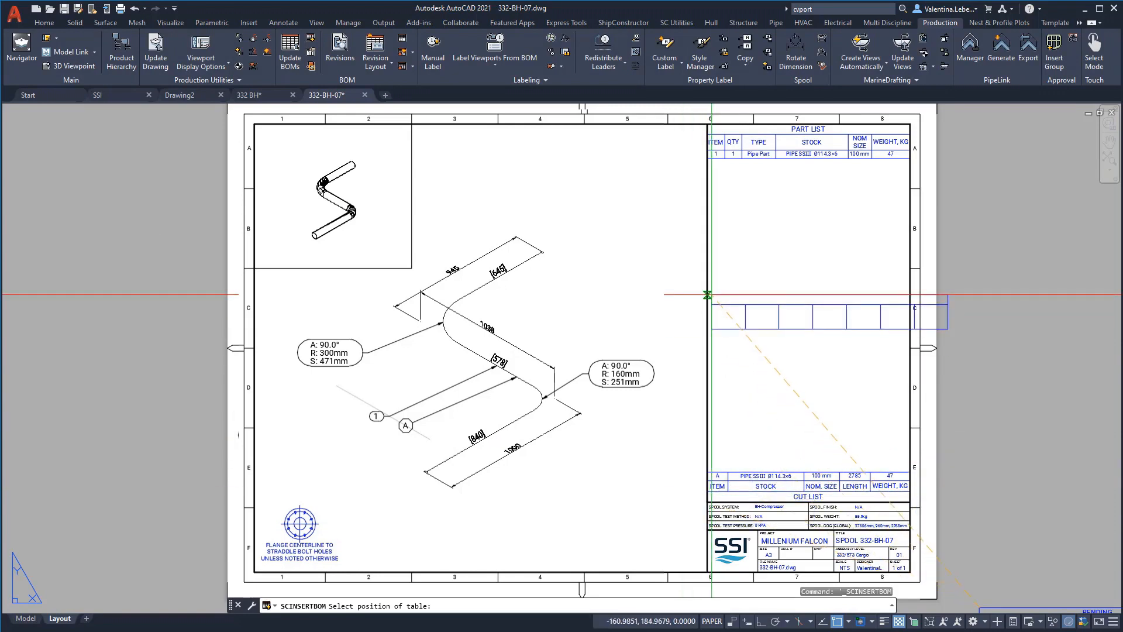
- Place the bending table below the part list in 332-BH-07 and inspect it
click(676, 22)
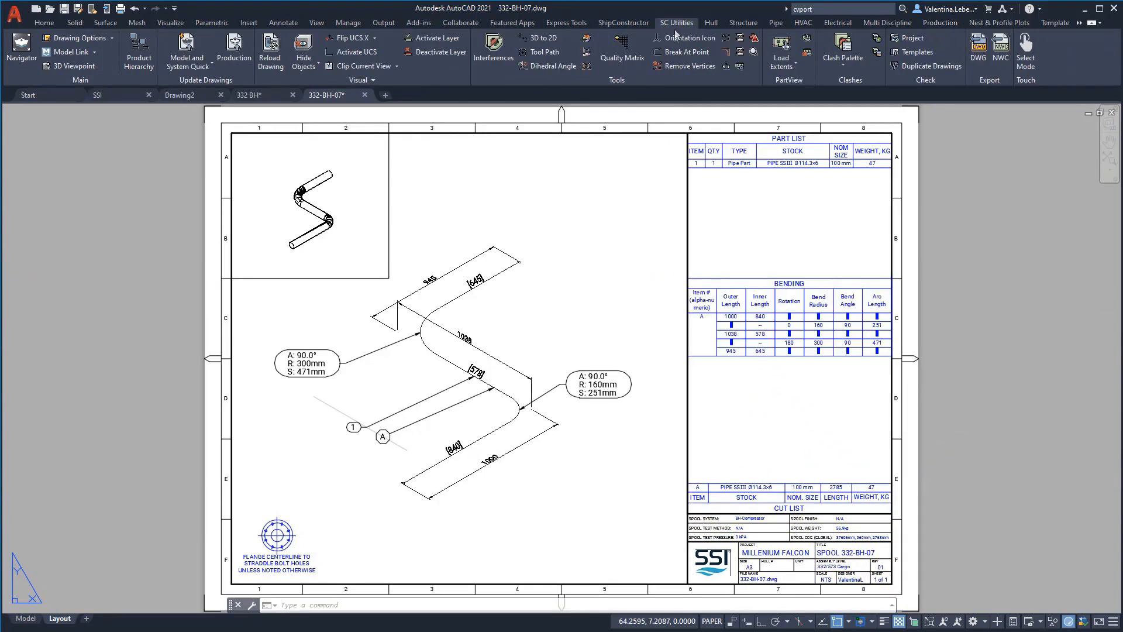
click(940, 22)
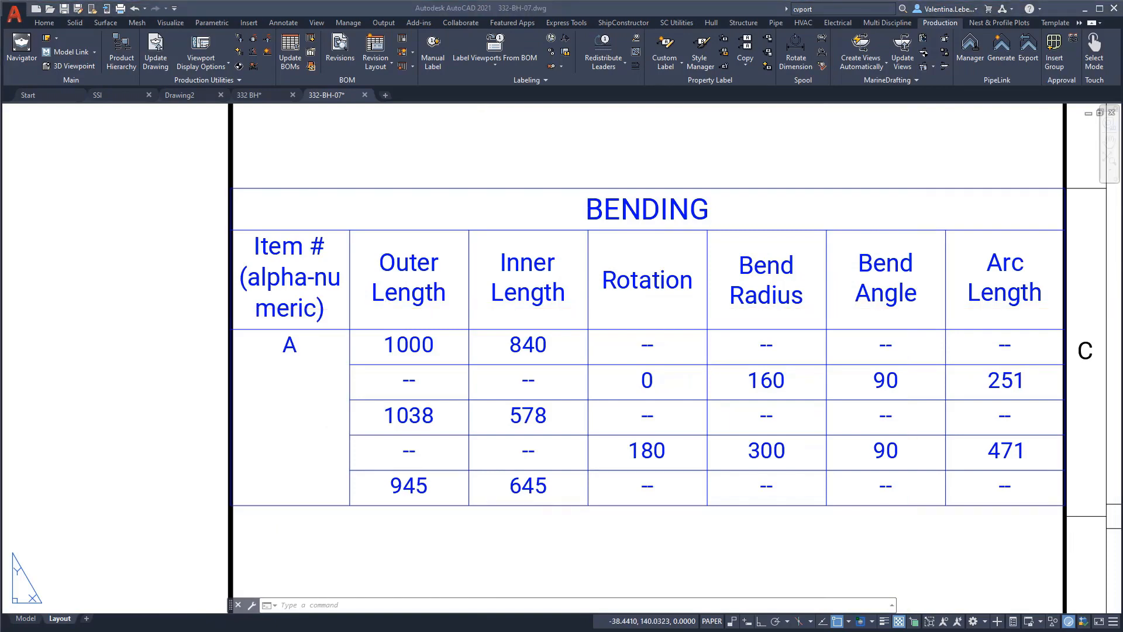
click(675, 22)
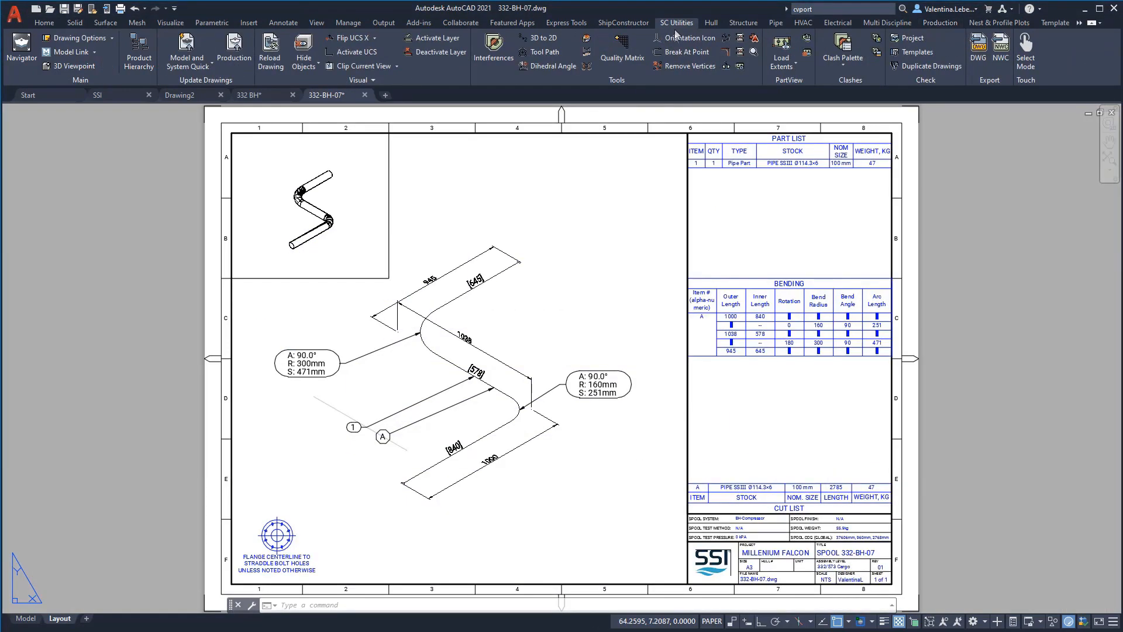
click(689, 38)
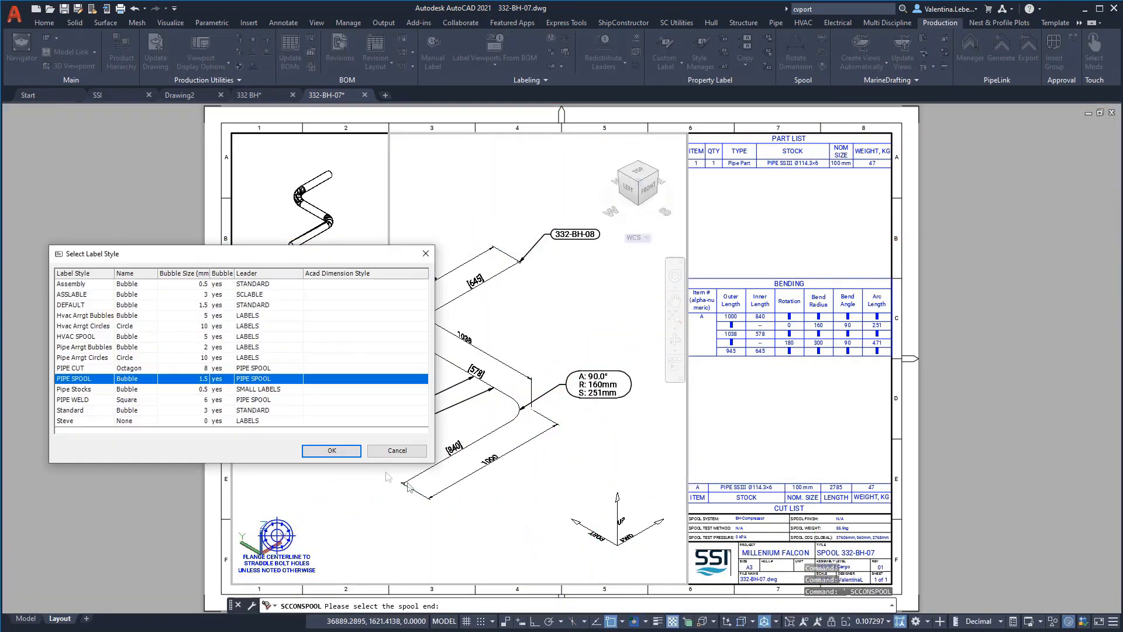
- Label spool 332-BH-07 ends CONT. TO 332-BH-08 and 332-BH-03 using the PIPE SPOOL style
click(331, 451)
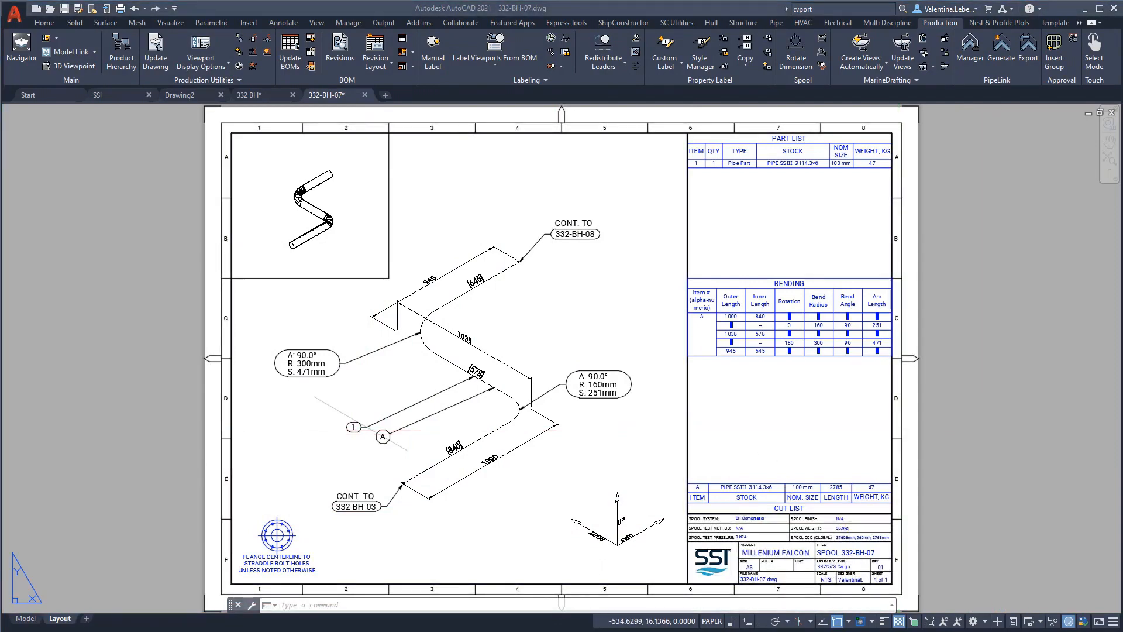
click(26, 618)
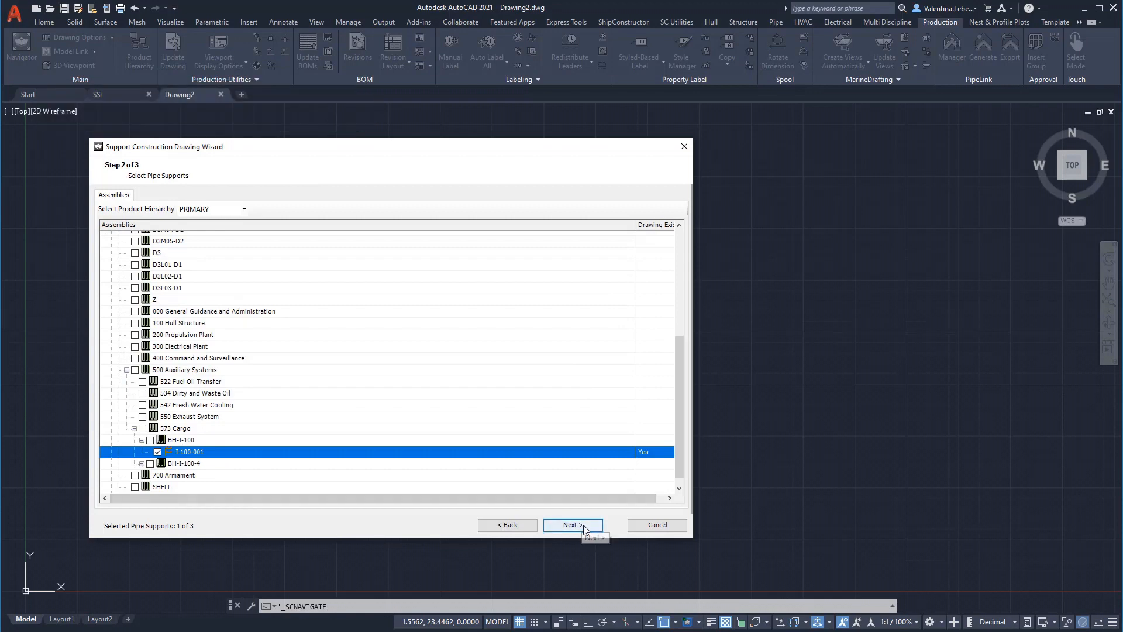
- Check support 1-100-001 under 573 Cargo > BH-I-100 and continue the wizard
click(572, 524)
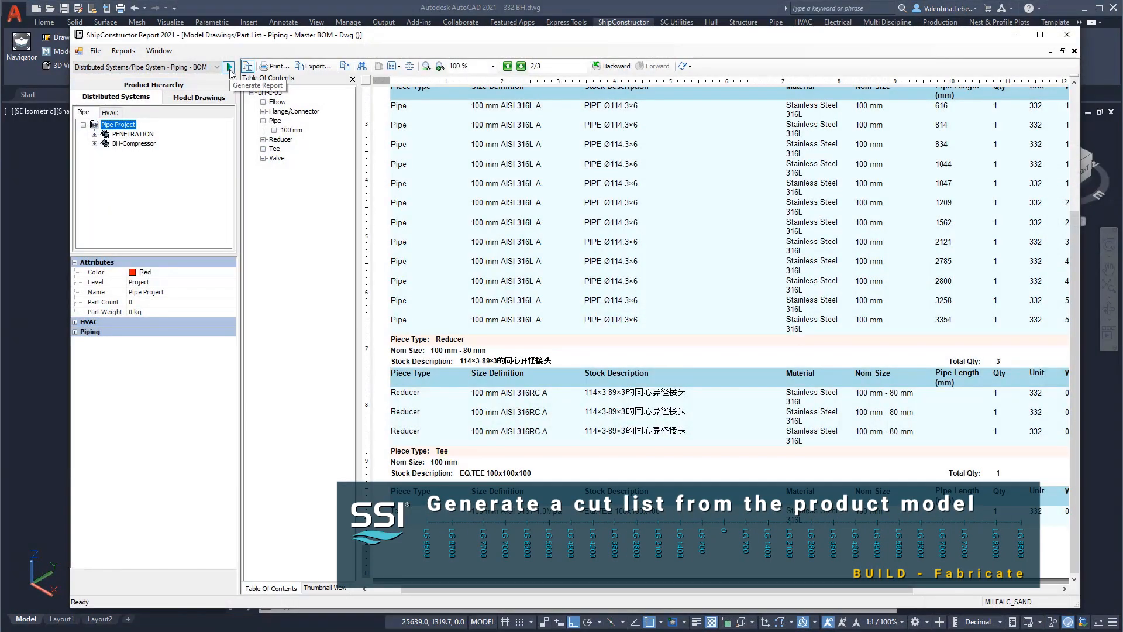
- Generate the BH-C-03 cut list report and export it to Excel as 332-BH-CUT-001
click(229, 66)
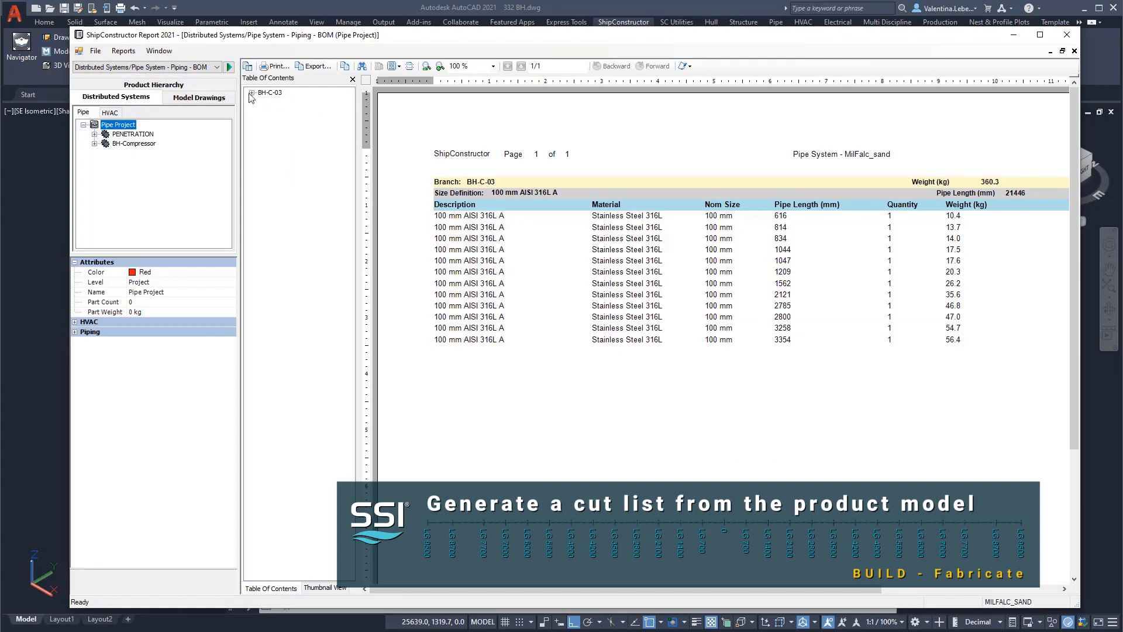
click(252, 92)
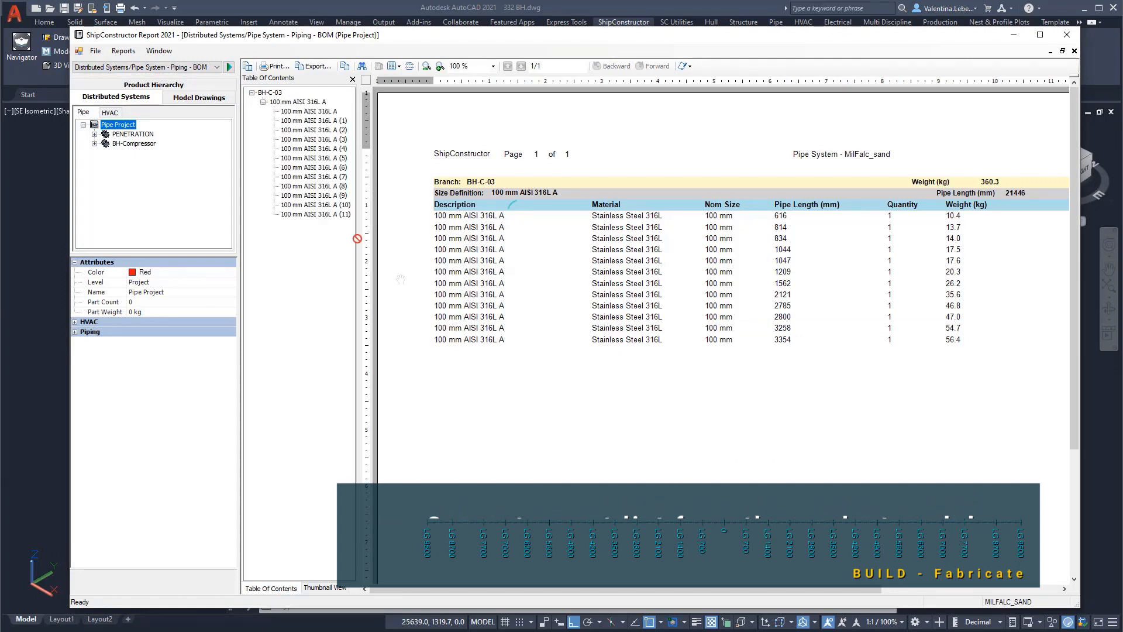
click(312, 65)
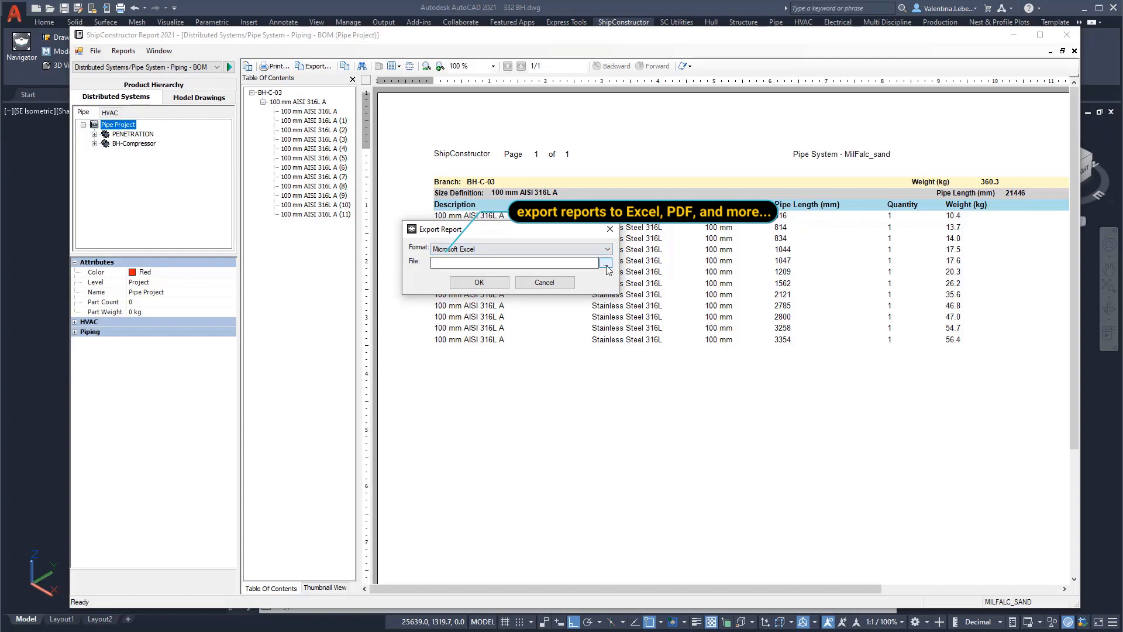
click(605, 262)
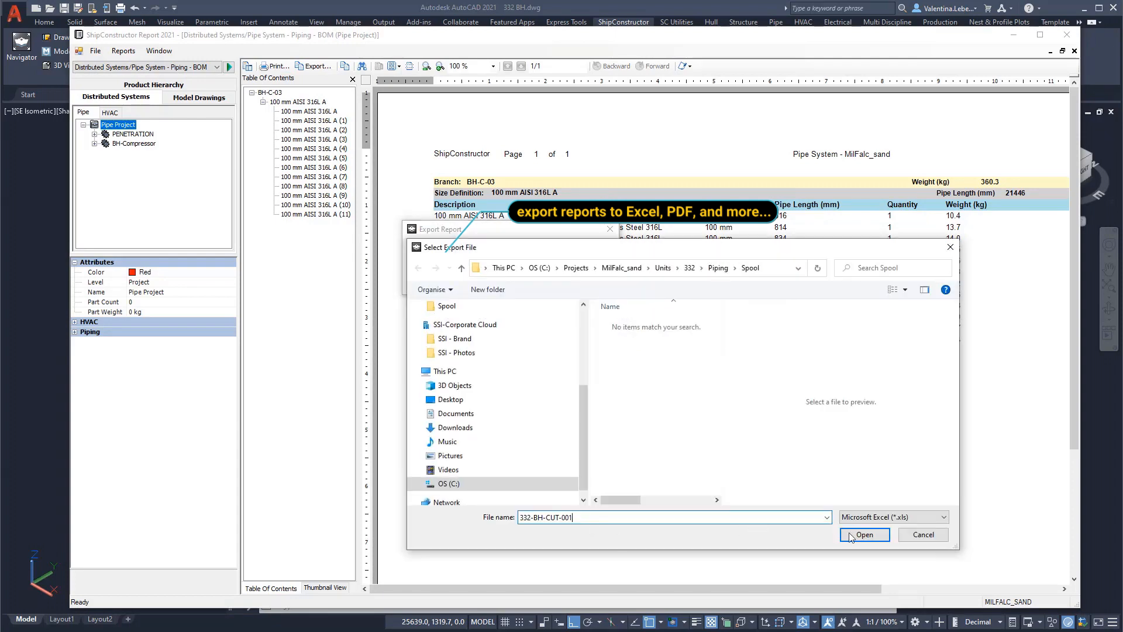
click(864, 534)
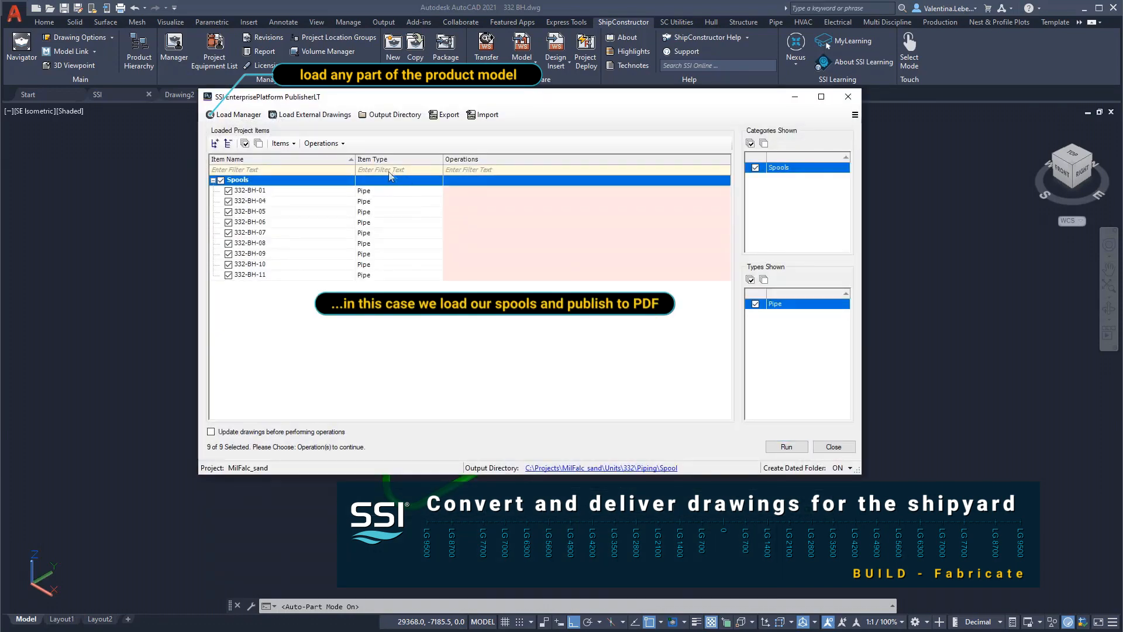
- Assign Multi-Sheet PDF of Drawing Layouts to the nine spool drawings and run publishing
click(322, 143)
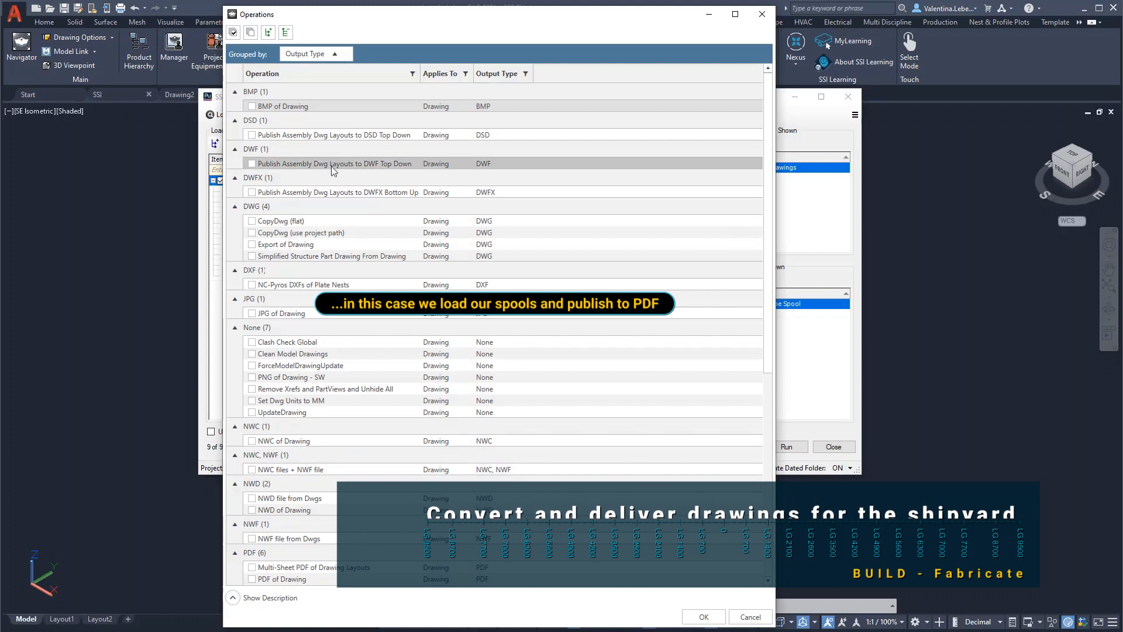
scroll(down, 3)
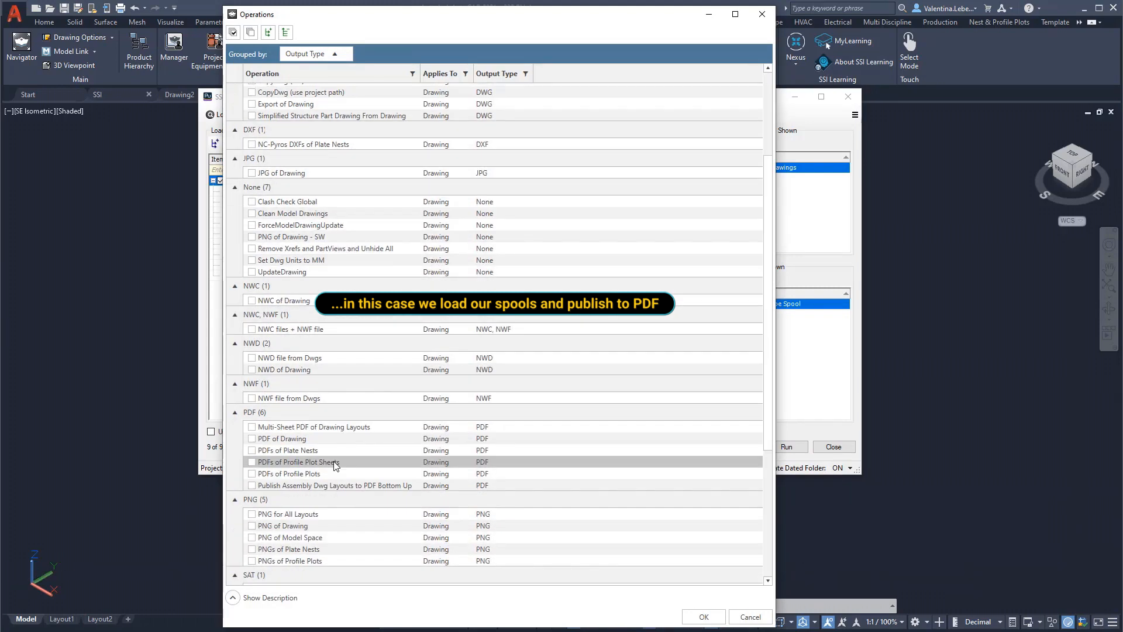
scroll(down, 3)
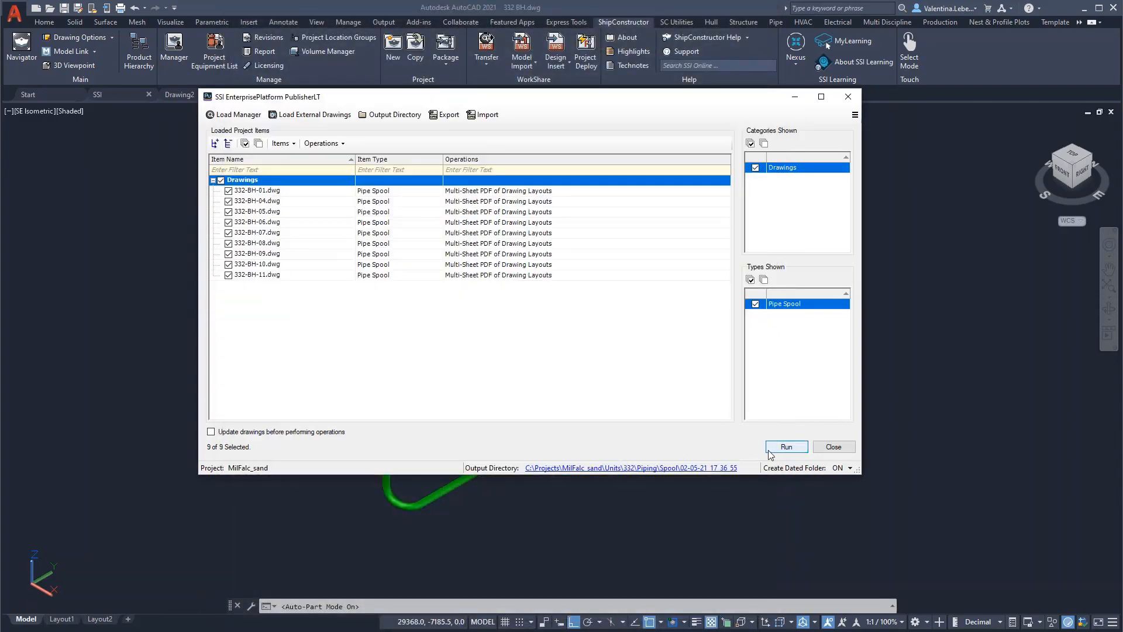
click(786, 446)
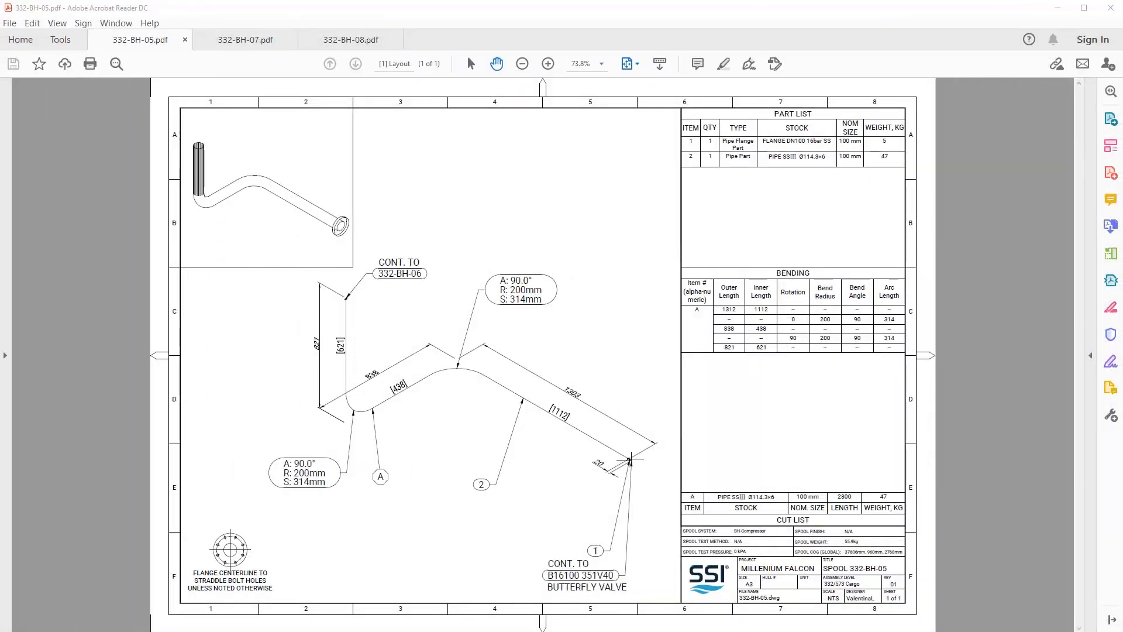
- Review the published 332-BH-07 spool PDF with its bending table and CONT. TO labels
click(244, 39)
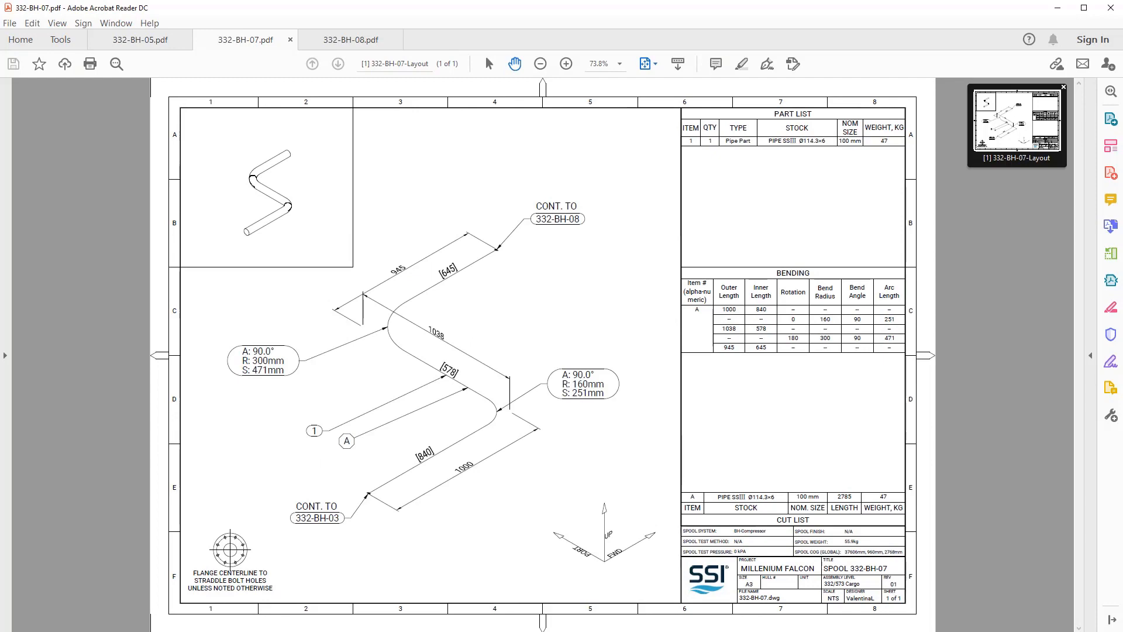
click(349, 39)
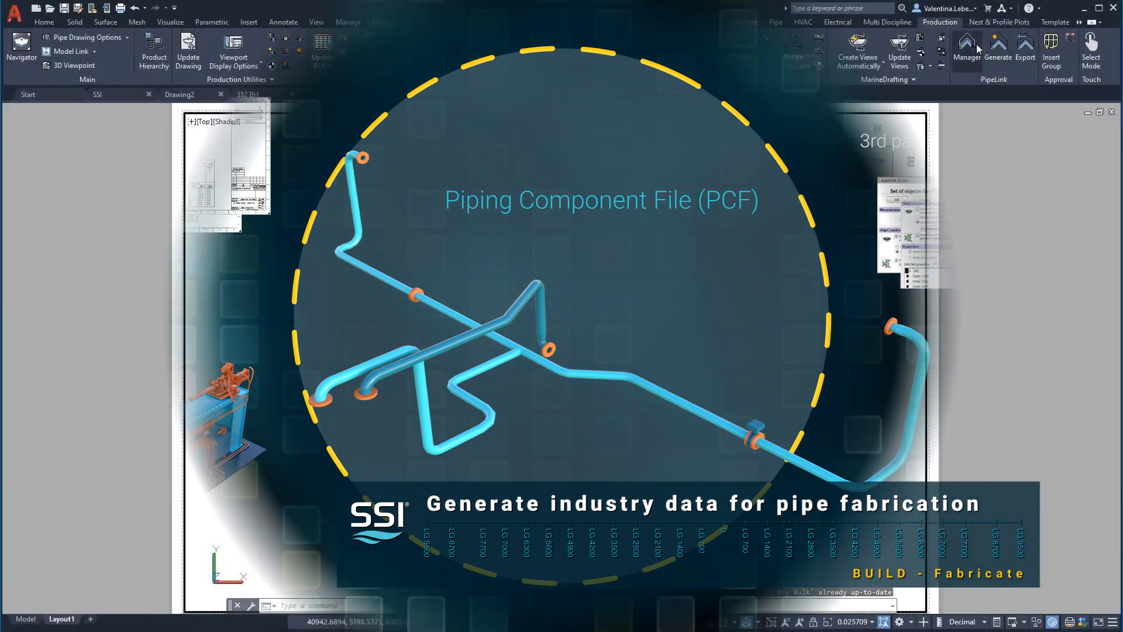
- Generate one PCF per spool with Spool Break, then browse Output > PipeLink_output
click(966, 49)
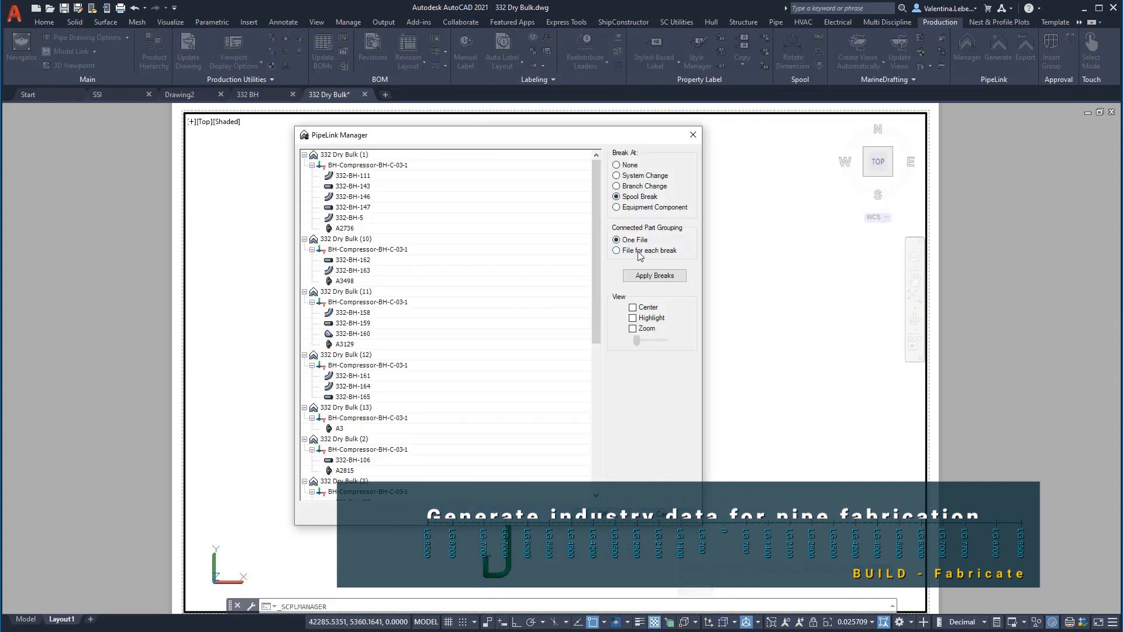
click(616, 249)
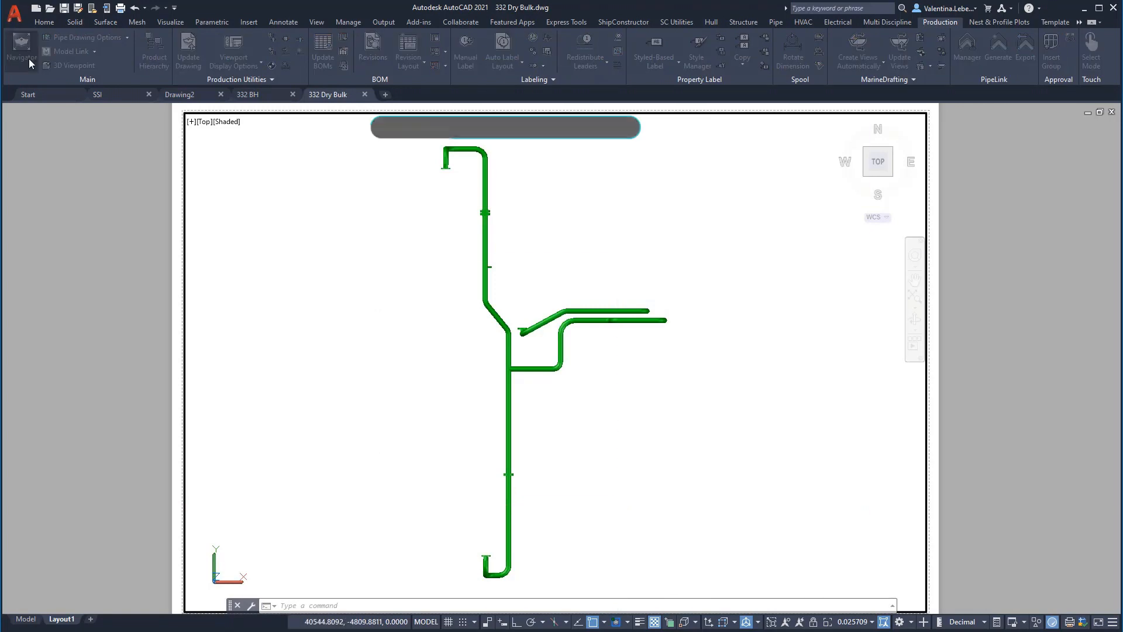
click(21, 48)
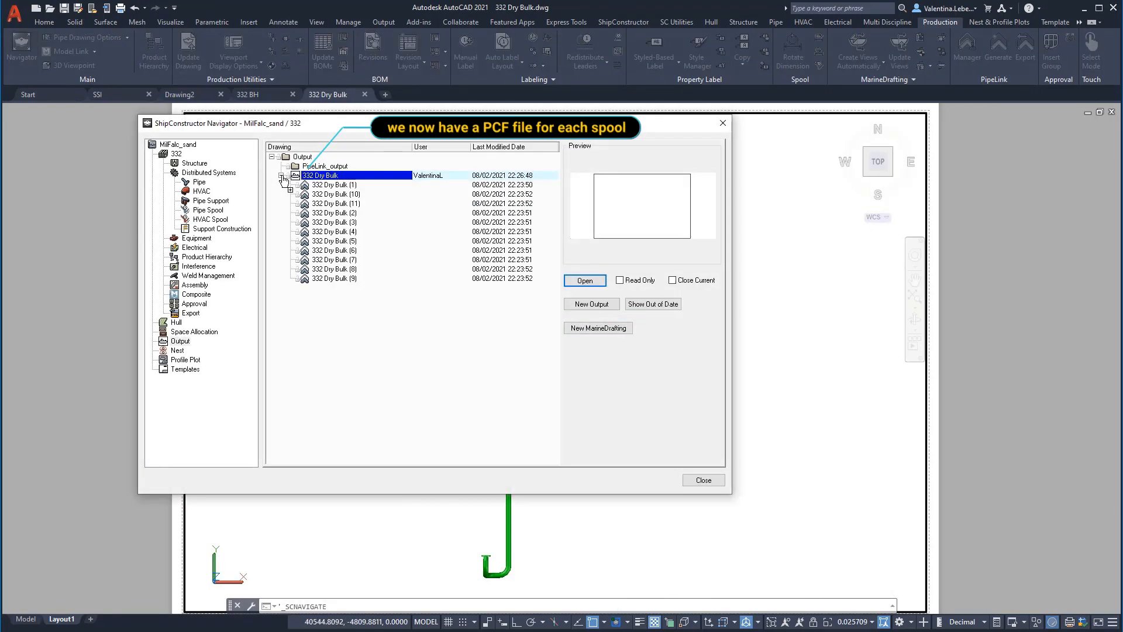